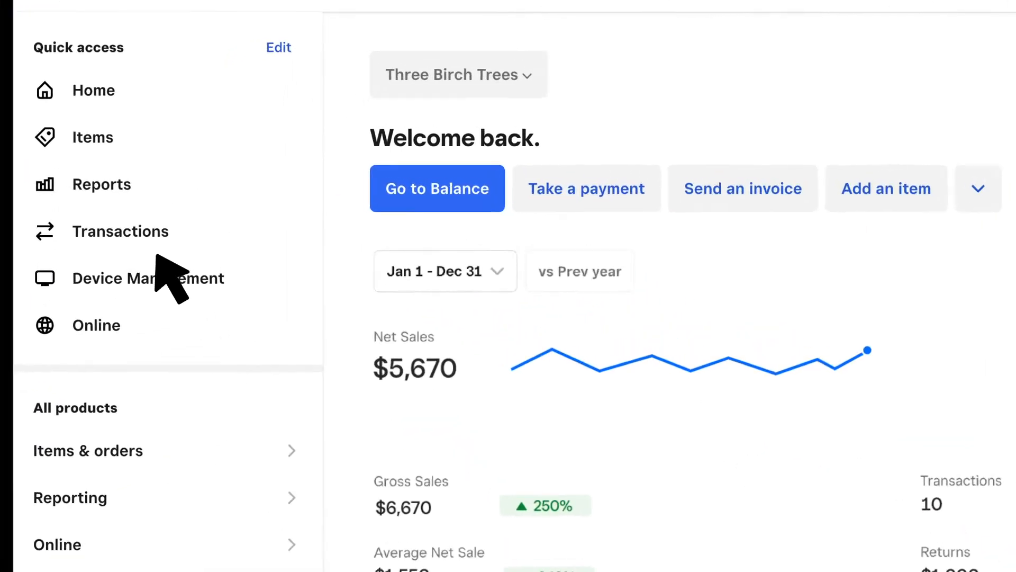
Open the Black Wool V-Neck Sweater and scroll to its two variations (15 and 10 on hand).
{"action": "left_click", "coordinate": [93, 137]}
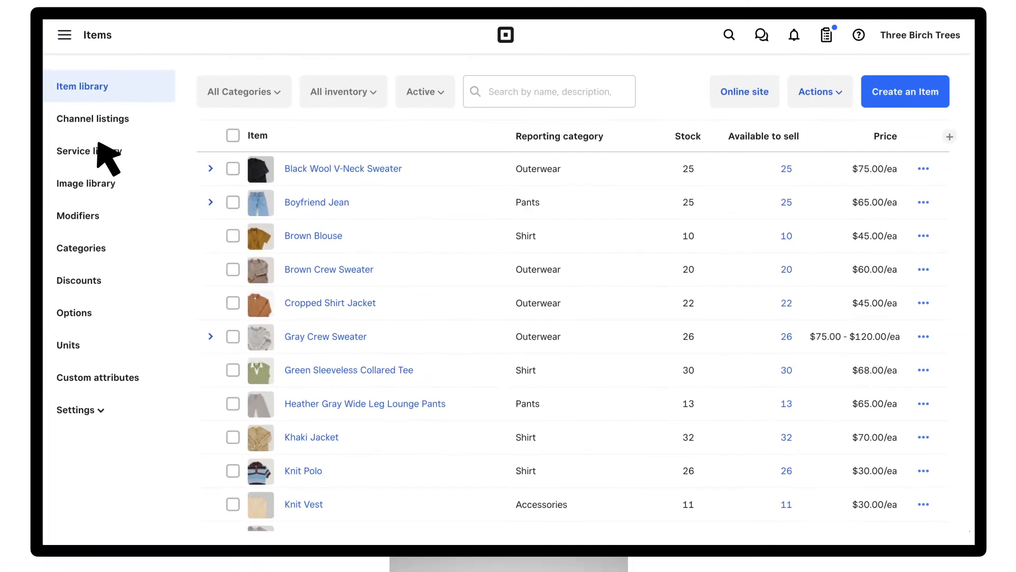
{"action": "mouse_move", "coordinate": [360, 185]}
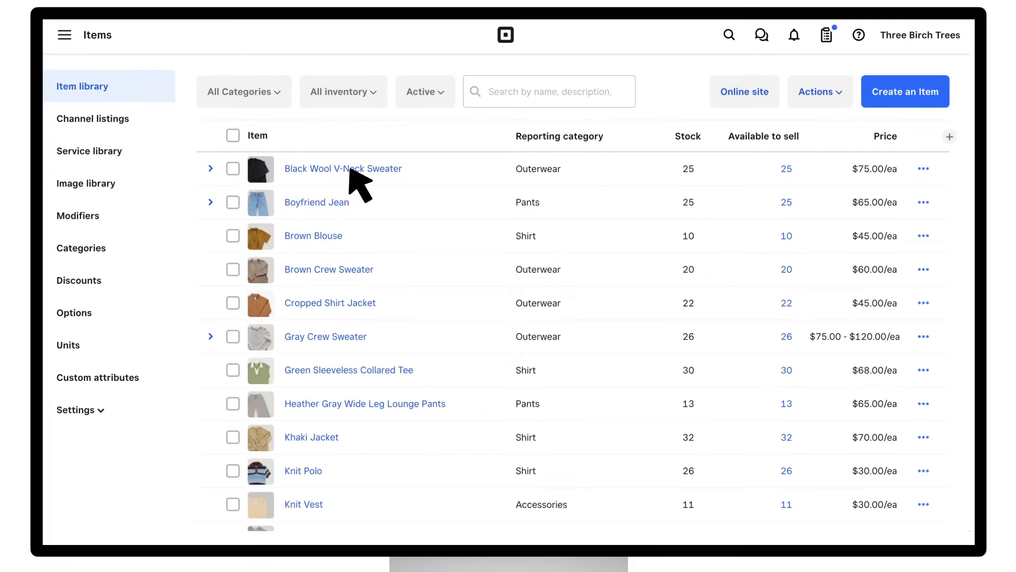
{"action": "left_click", "coordinate": [343, 168]}
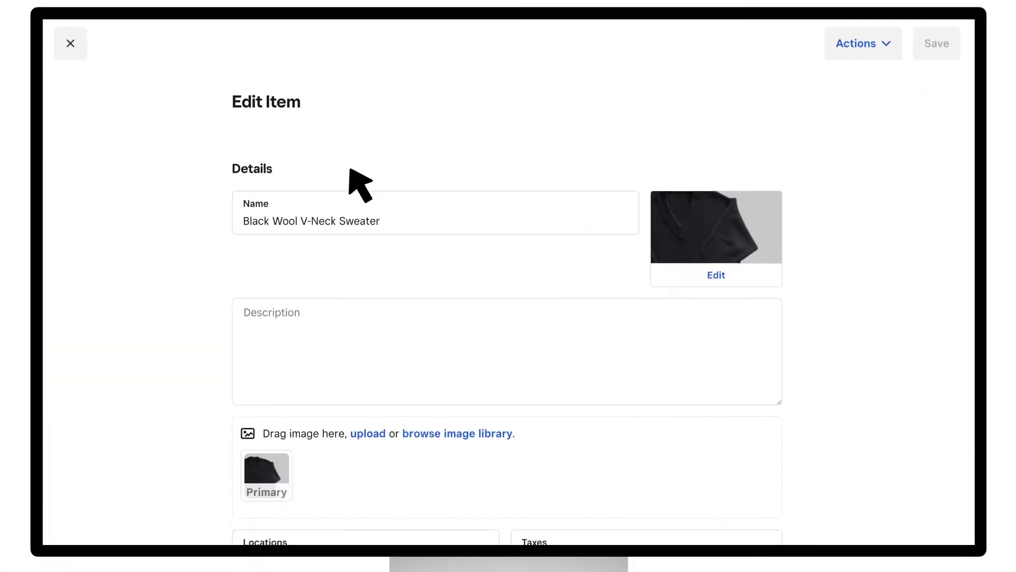
{"action": "scroll", "scroll_direction": "down", "scroll_amount": 3}
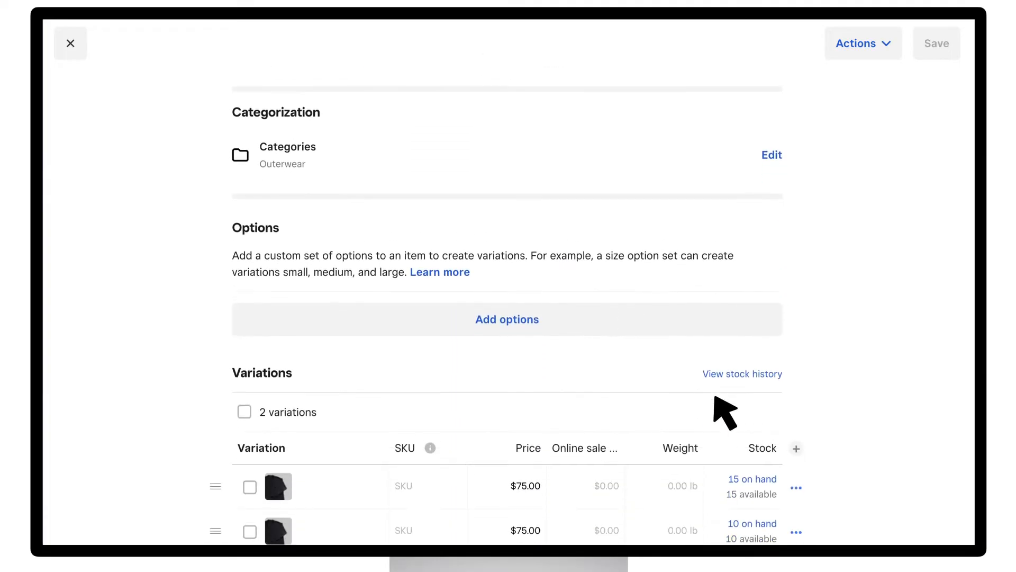
{"action": "scroll", "scroll_direction": "down", "scroll_amount": 3}
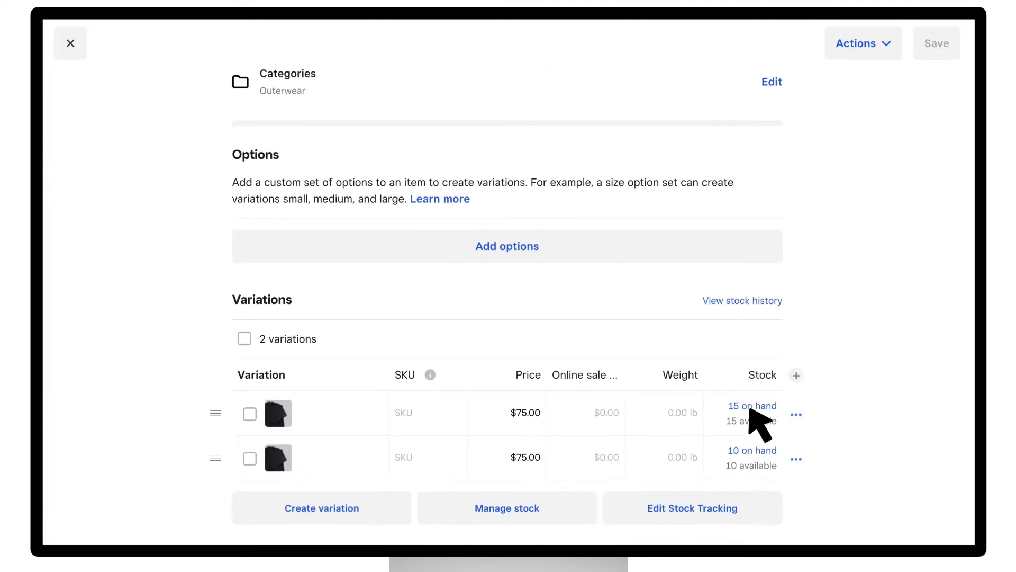
Record an inventory re-count of 20 on hand for the sweater's first variation.
{"action": "left_click", "coordinate": [752, 406]}
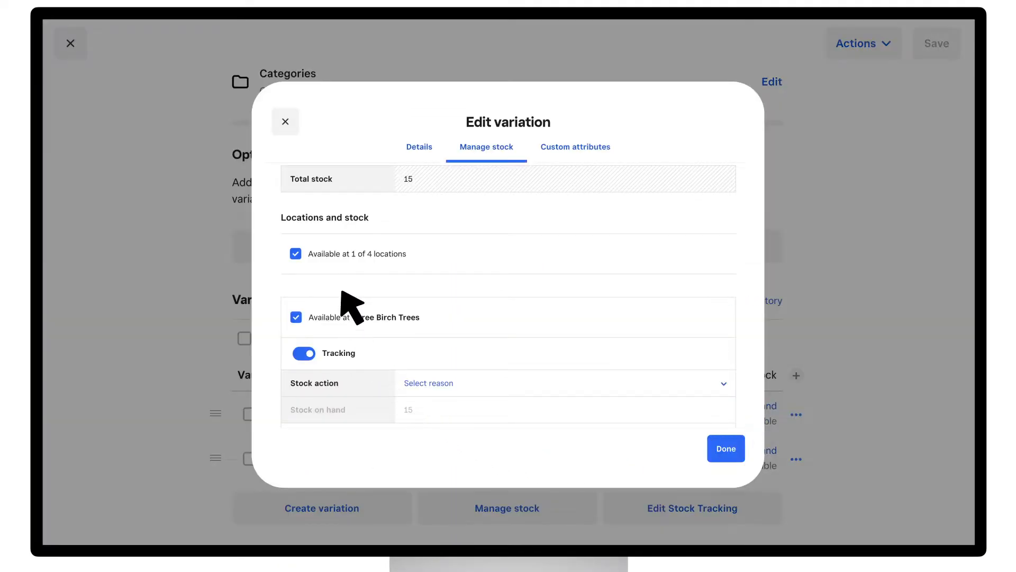
{"action": "mouse_move", "coordinate": [357, 395]}
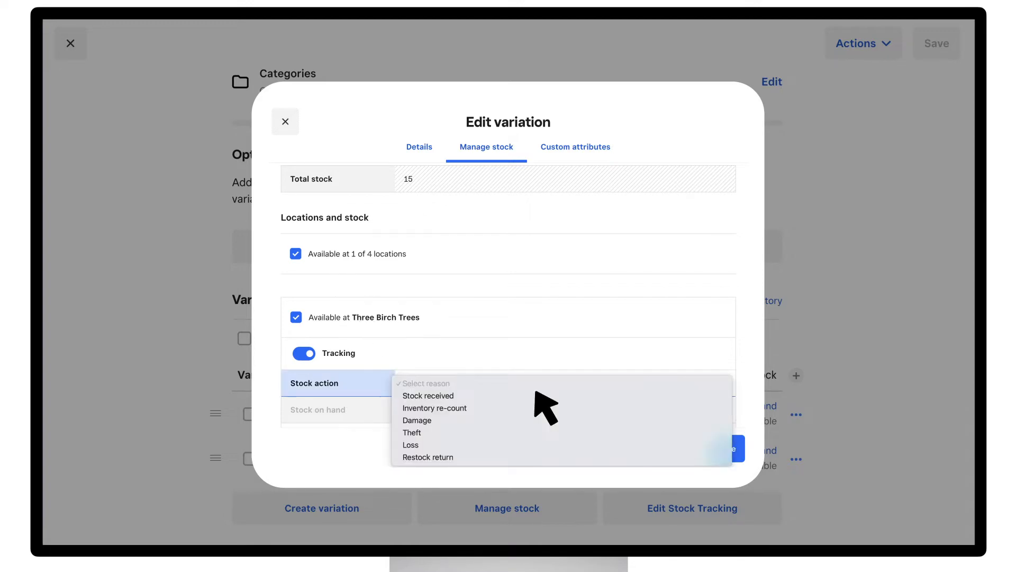
{"action": "mouse_move", "coordinate": [434, 412]}
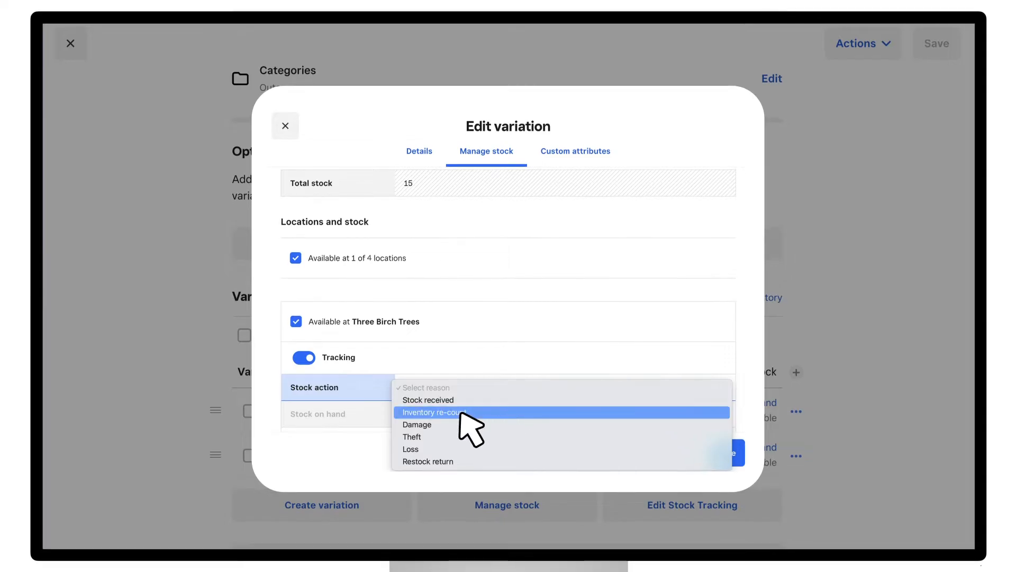
{"action": "left_click", "coordinate": [431, 412]}
{"action": "type", "text": "20"}
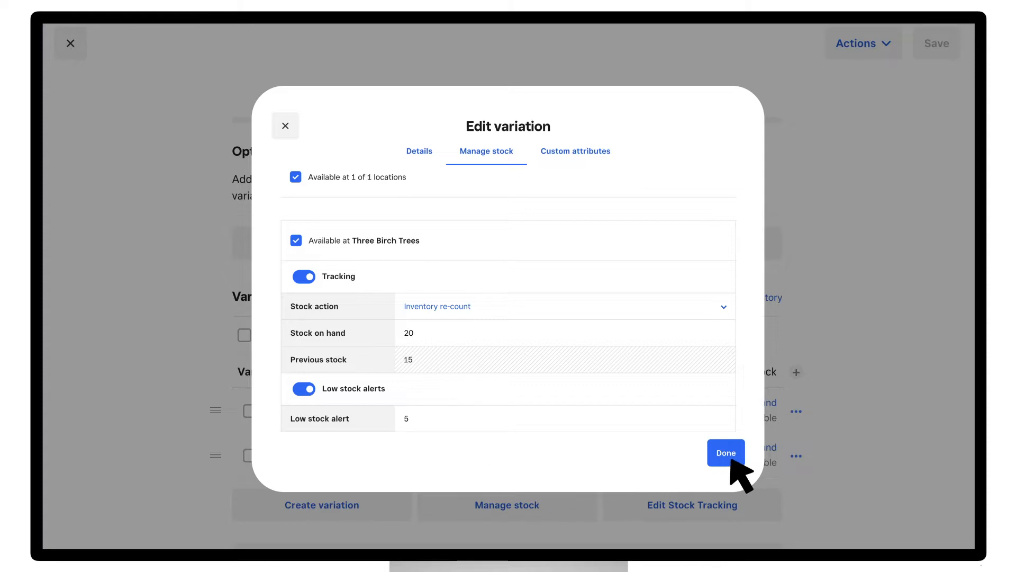
{"action": "left_click", "coordinate": [725, 452]}
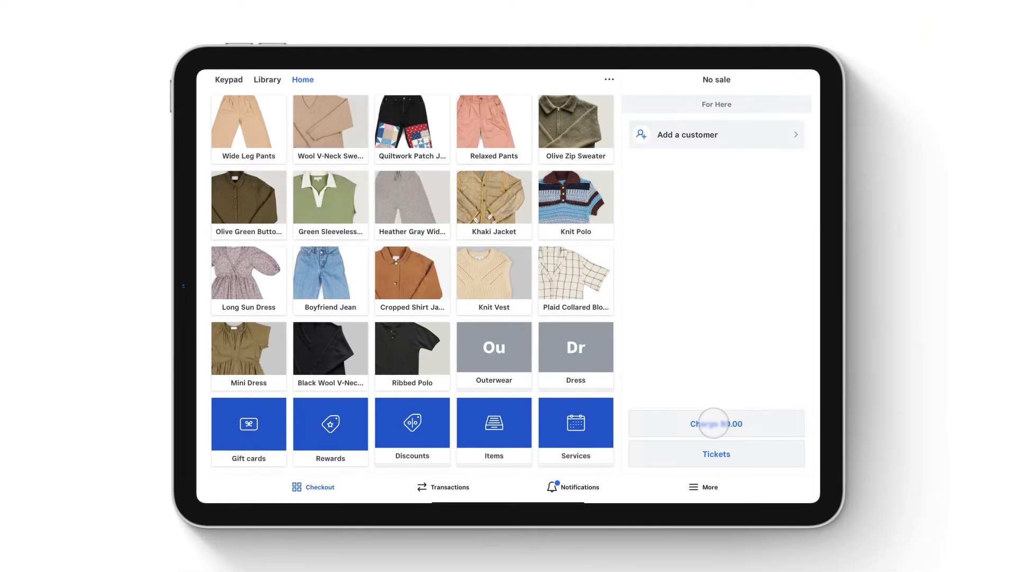
{"action": "mouse_move", "coordinate": [703, 487]}
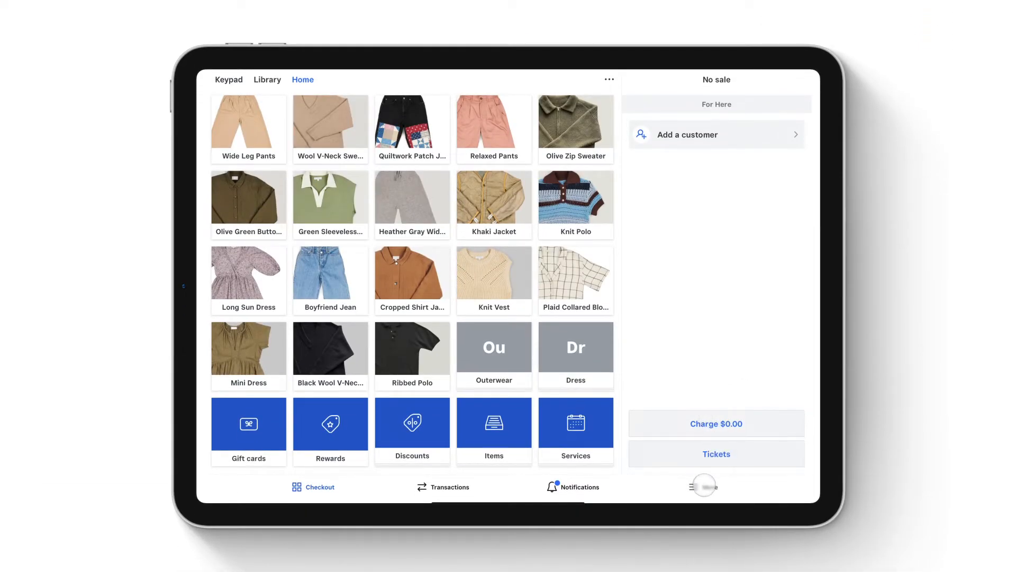
Go to More > Items on the tablet and open the $45.00 item's edit page.
{"action": "left_click", "coordinate": [702, 487]}
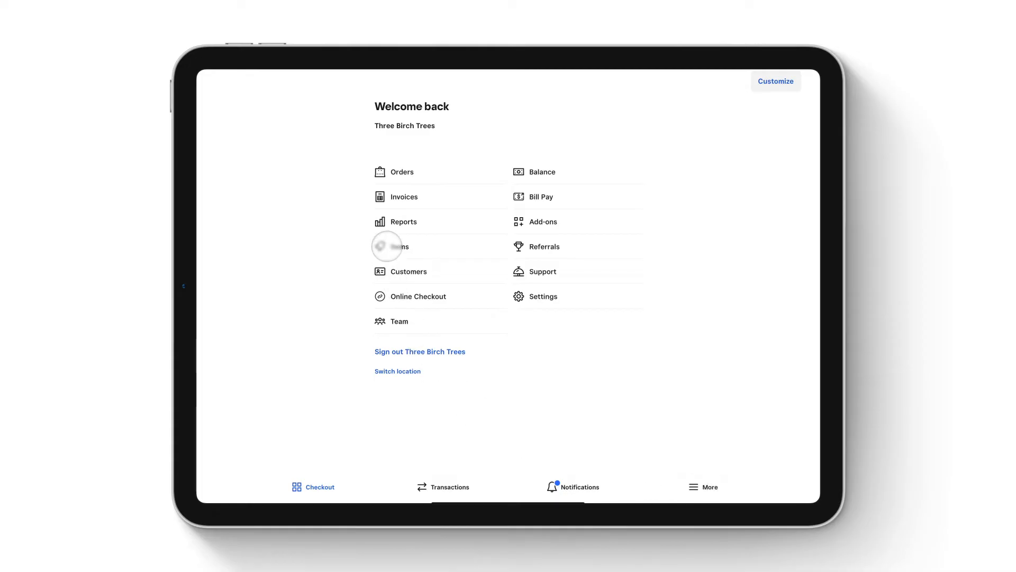
{"action": "left_click", "coordinate": [386, 246]}
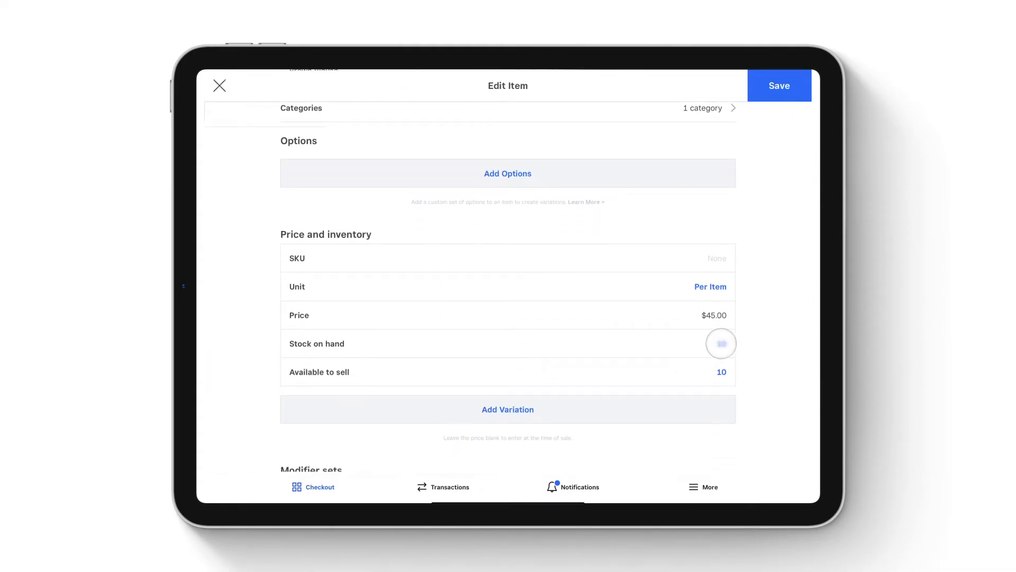
Enter 15 as the item's re-counted stock on hand and save it.
{"action": "left_click", "coordinate": [721, 343]}
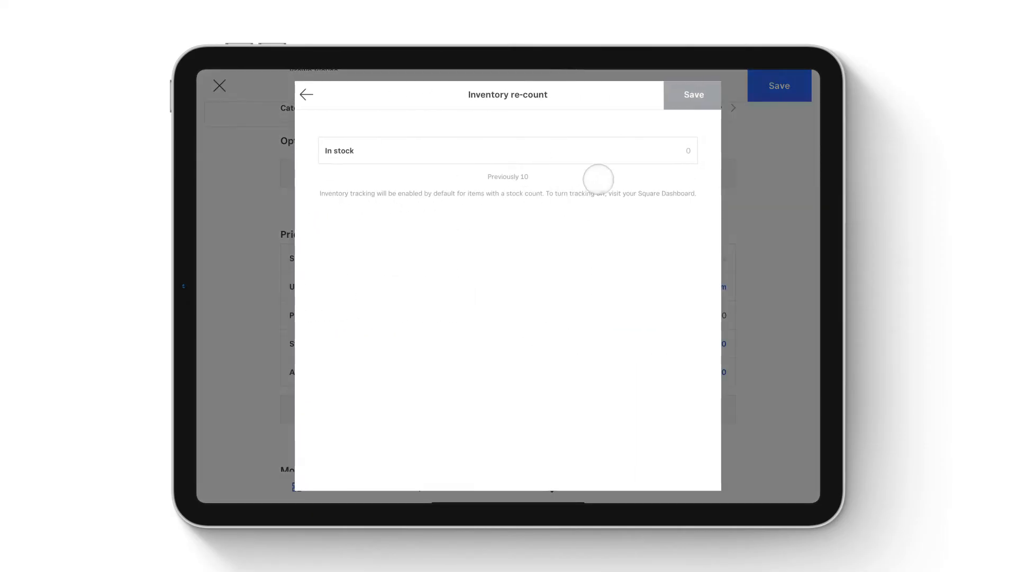
{"action": "type", "text": "15"}
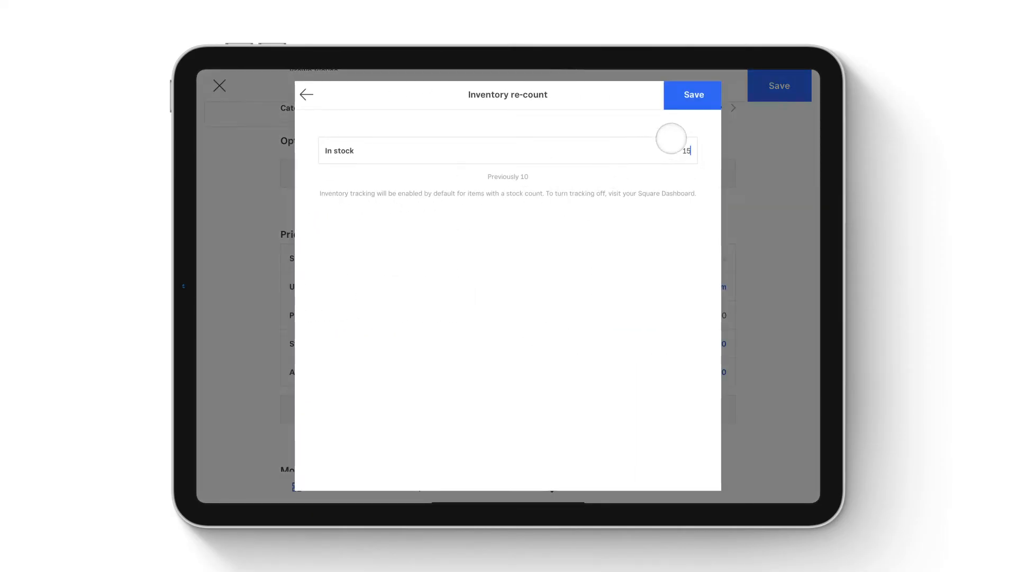
{"action": "left_click", "coordinate": [693, 94]}
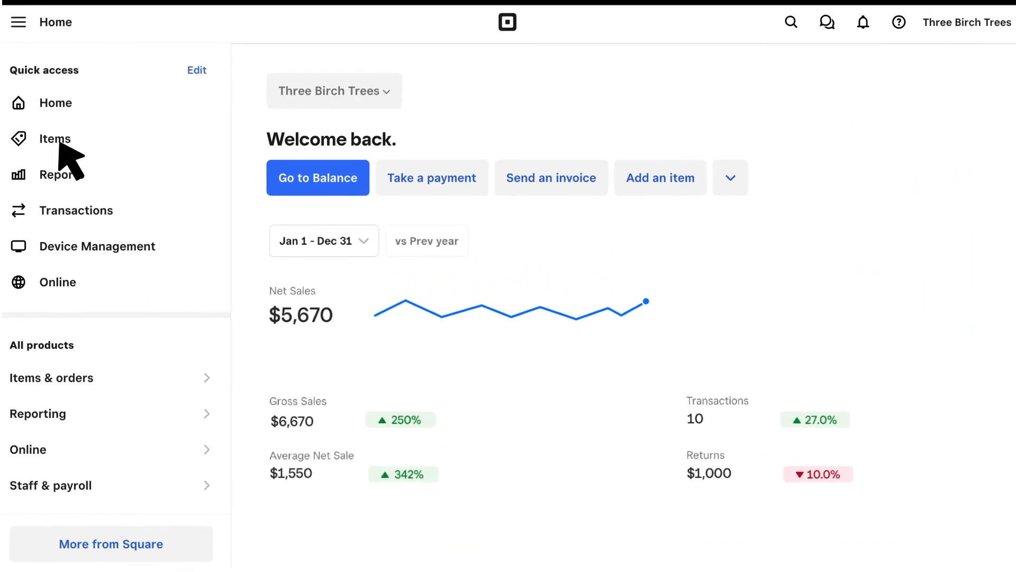
Export all items in the item library as an Excel file.
{"action": "left_click", "coordinate": [55, 139]}
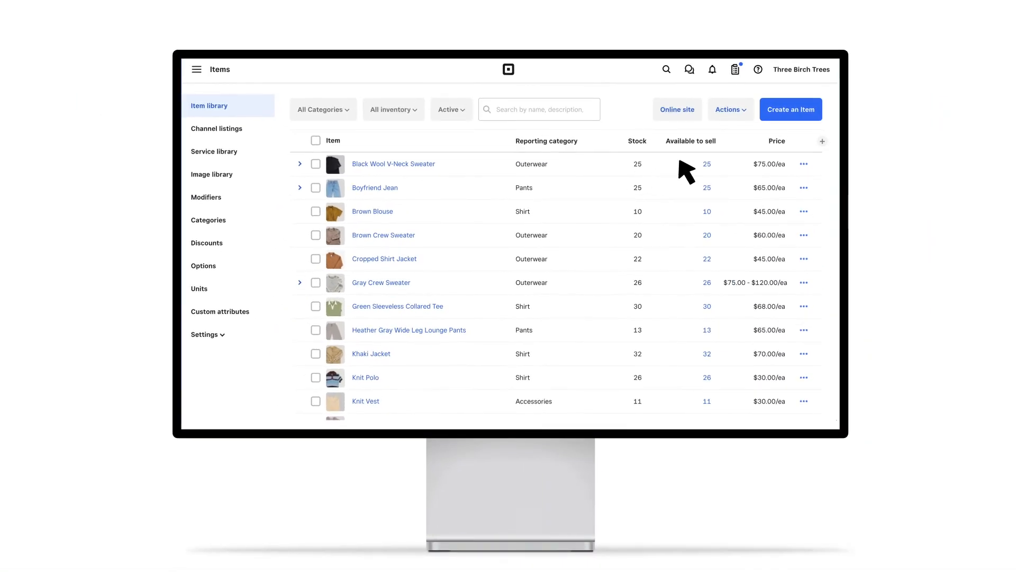
{"action": "left_click", "coordinate": [728, 109]}
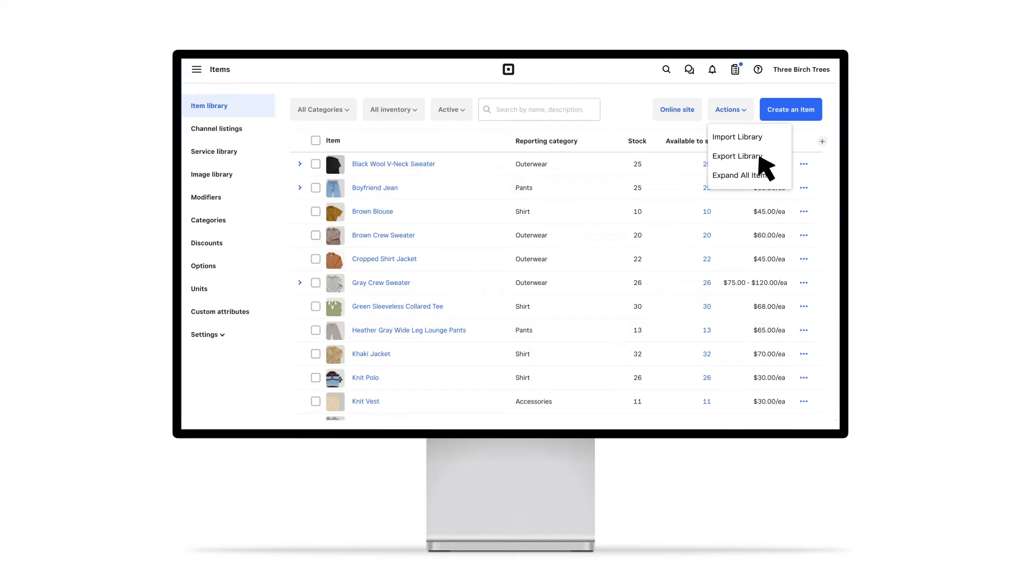
{"action": "left_click", "coordinate": [736, 155]}
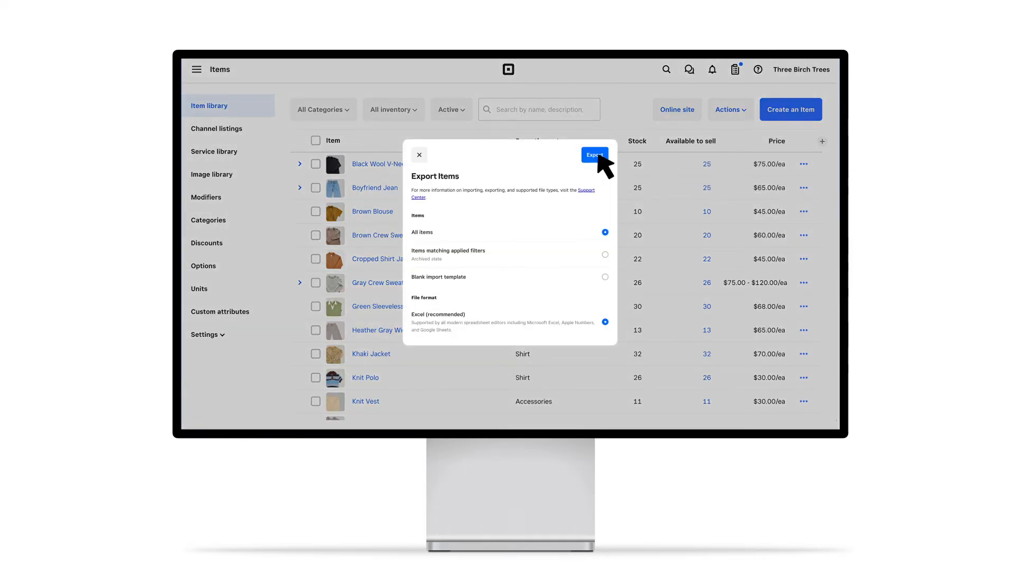
{"action": "left_click", "coordinate": [593, 154]}
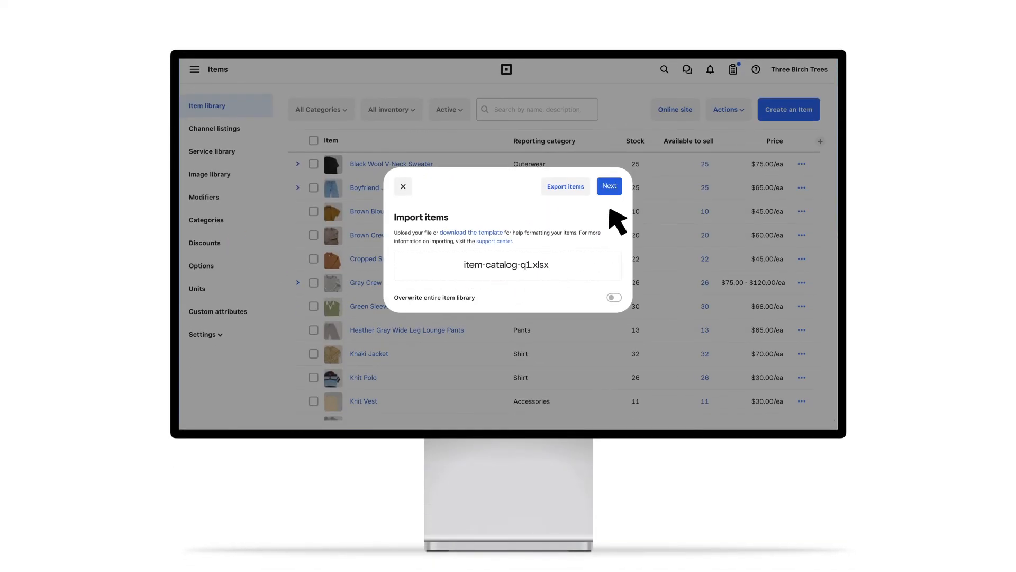
Accept the column matches for item-catalog-q1.xlsx and run the import.
{"action": "left_click", "coordinate": [608, 185]}
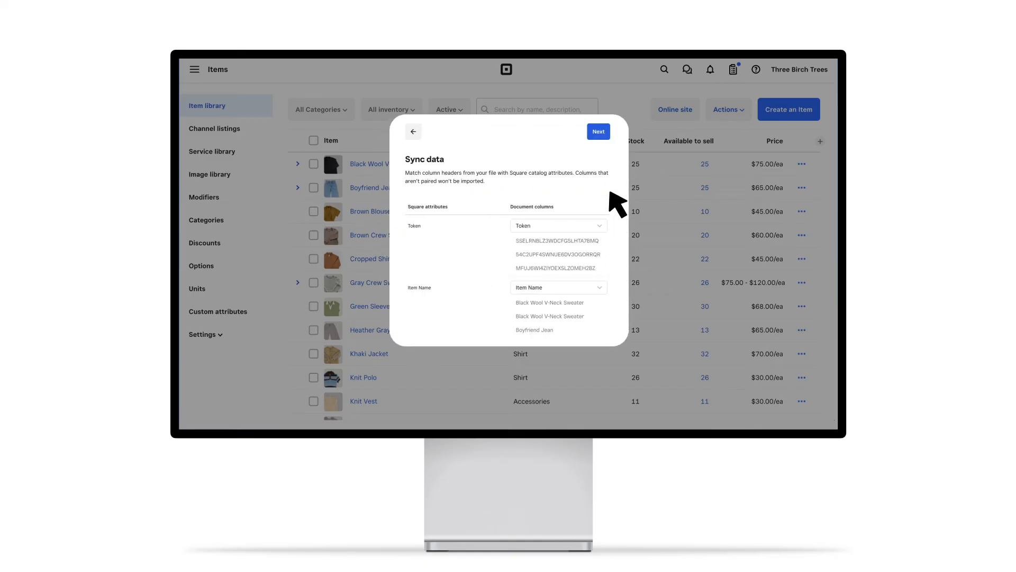
{"action": "mouse_move", "coordinate": [619, 152]}
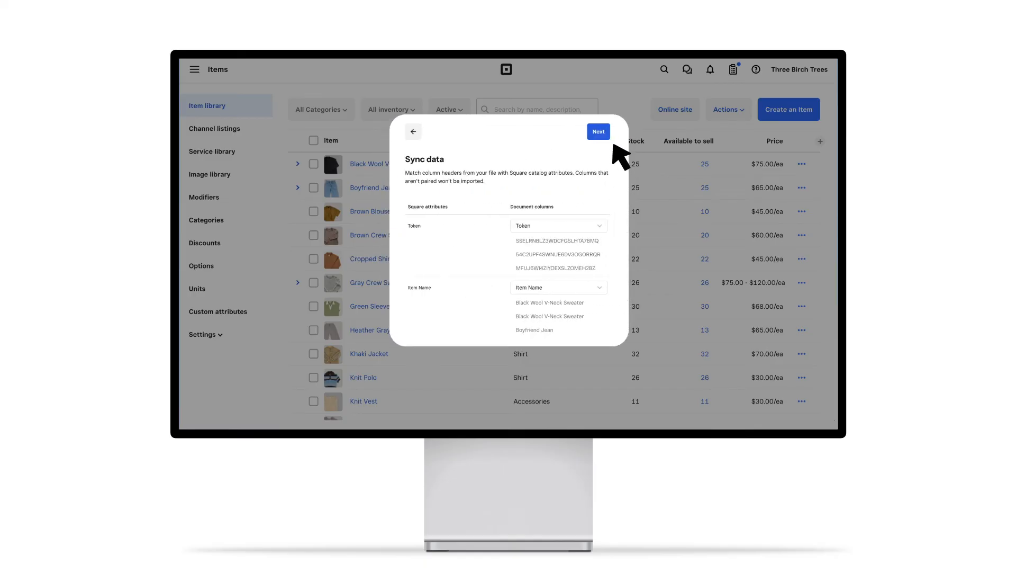
{"action": "left_click", "coordinate": [597, 132]}
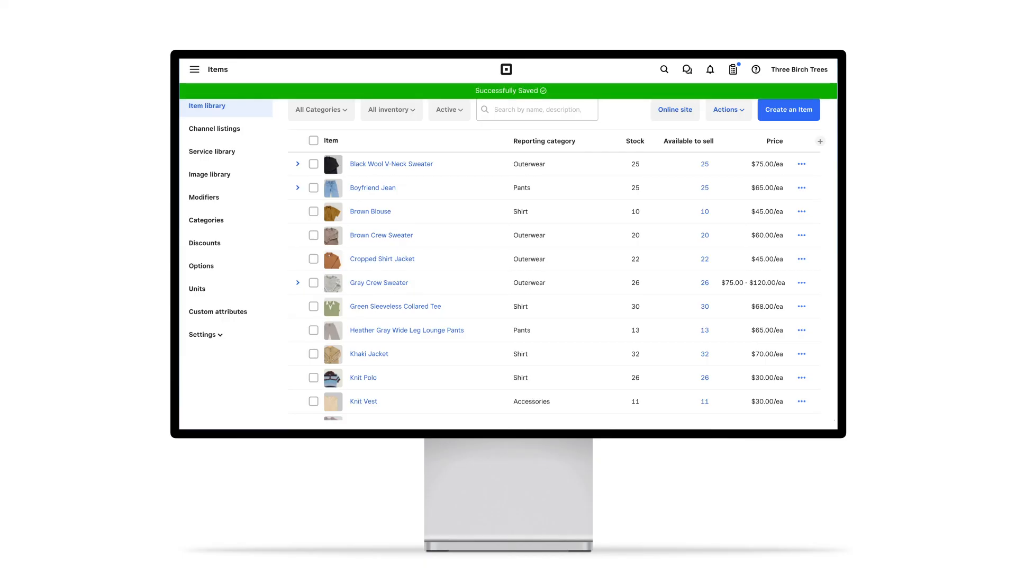